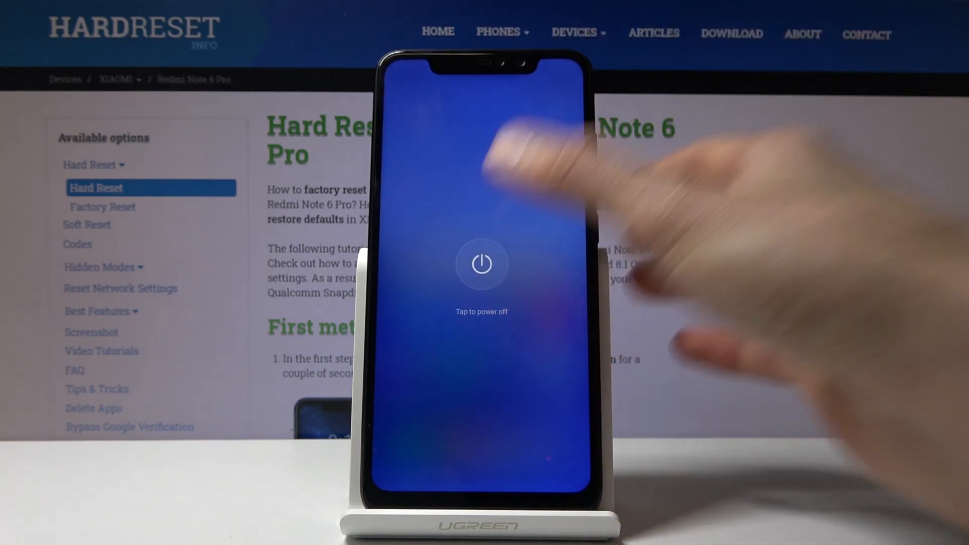
# Confirm 'Tap to power off' on the power menu so the Redmi Note 6 Pro shuts down.
pyautogui.click(481, 264)
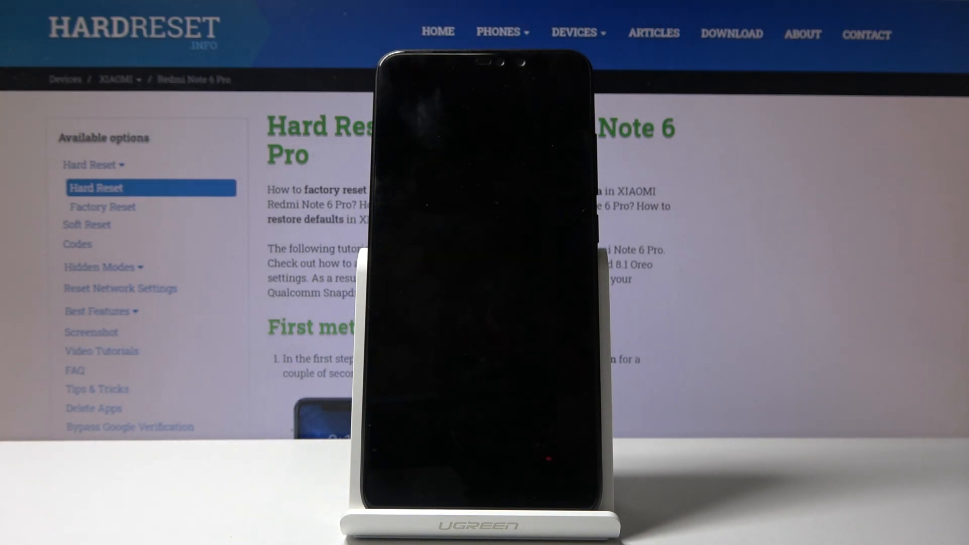